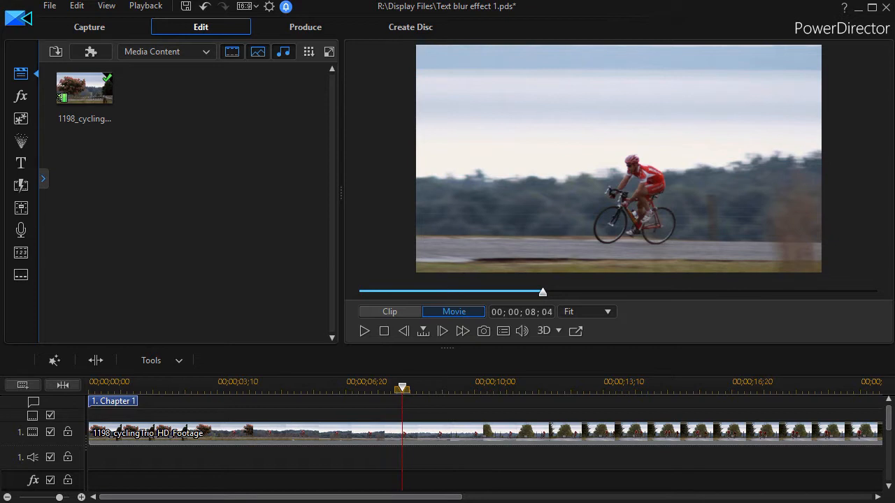
mouse_move(283, 445)
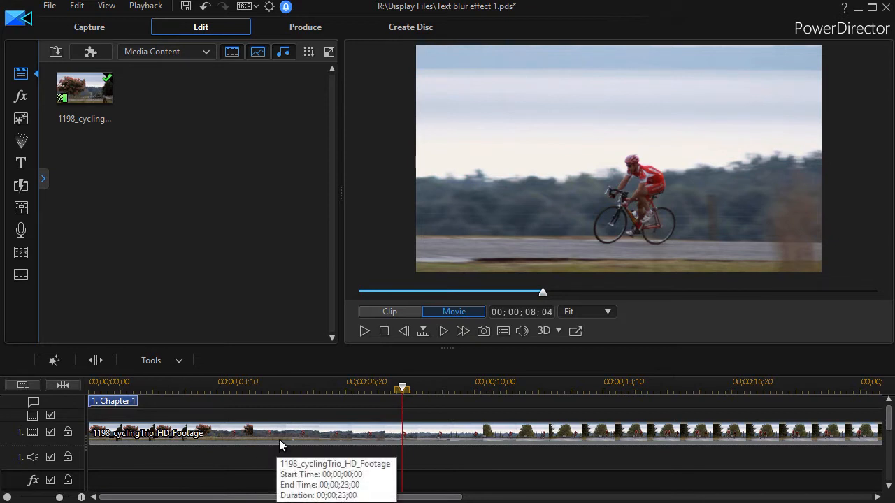
mouse_move(293, 434)
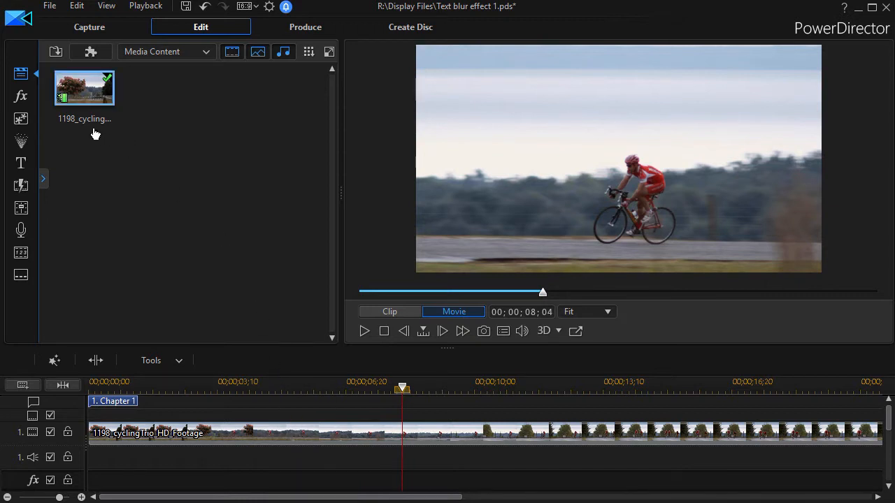
mouse_move(21, 97)
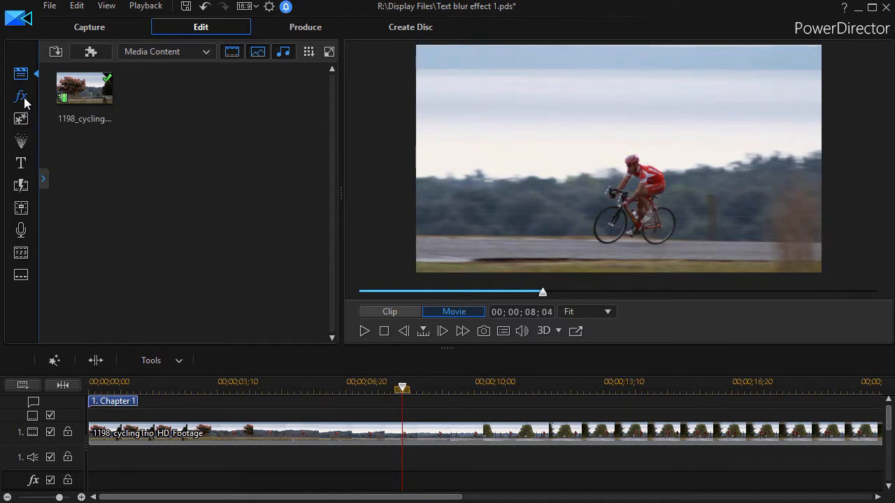
Show the Effect Room library filtered to the Text Masking category.
click(21, 95)
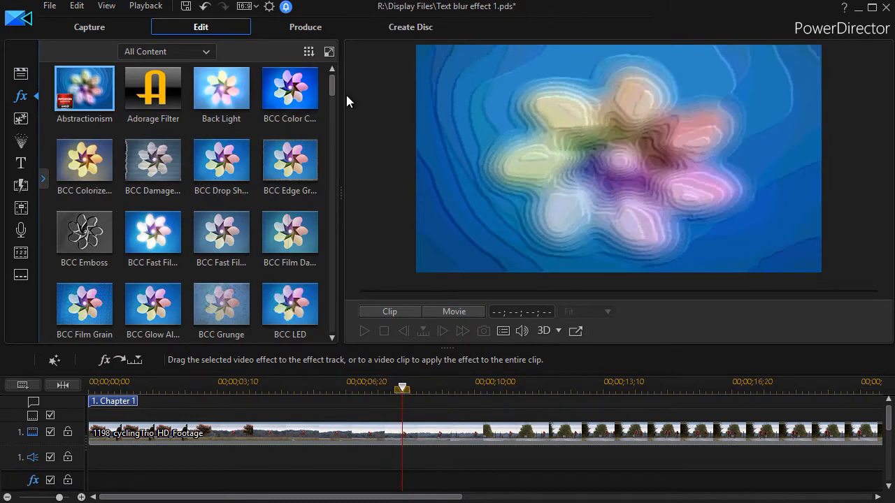
scroll(down, 3)
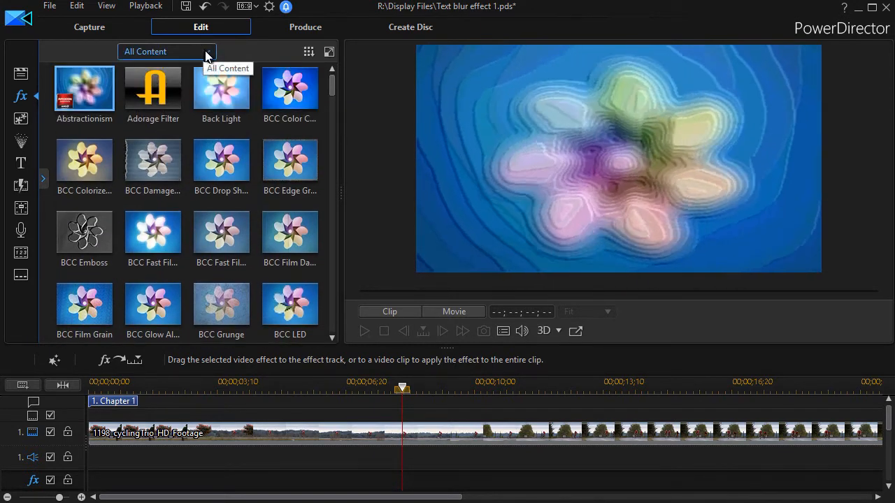
click(166, 50)
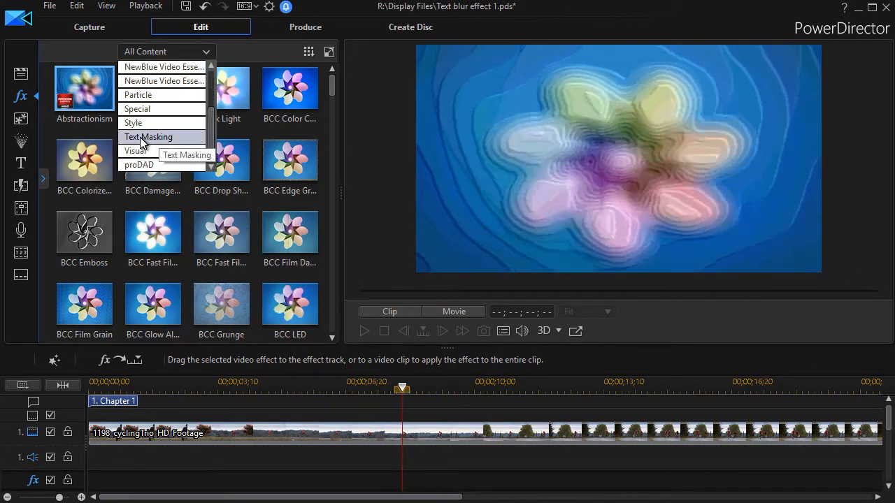
click(149, 137)
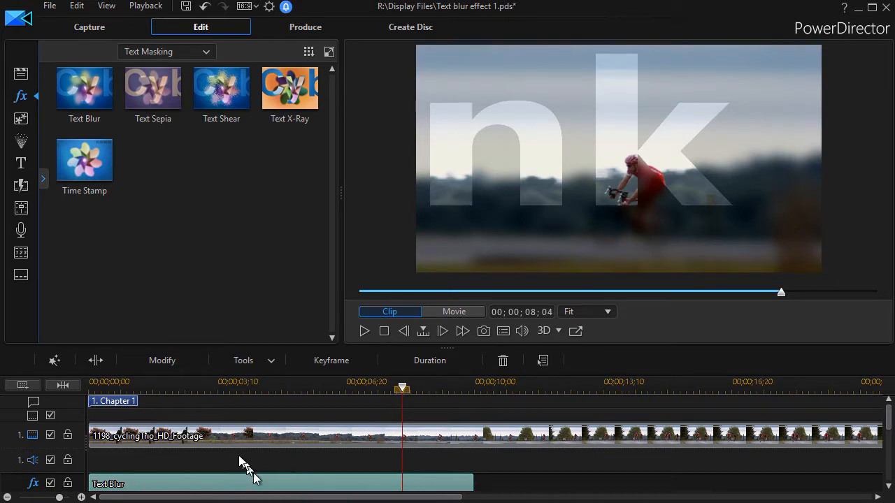
mouse_move(221, 440)
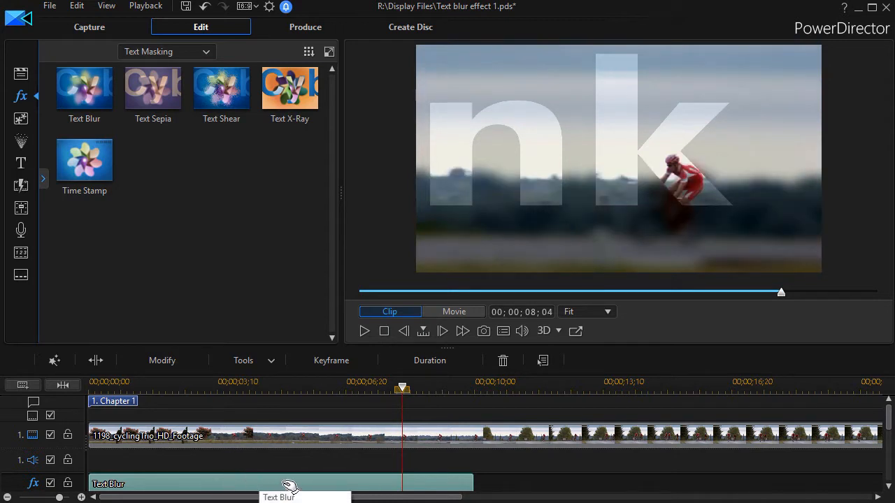
mouse_move(291, 462)
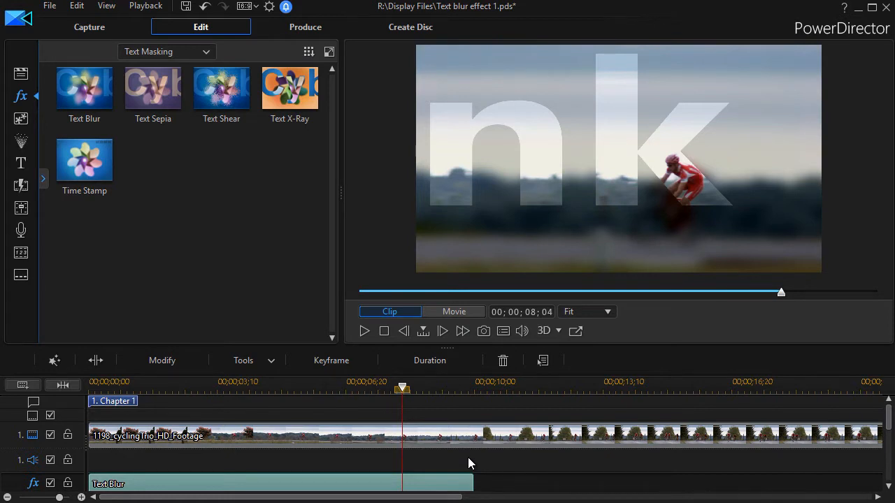
mouse_move(308, 484)
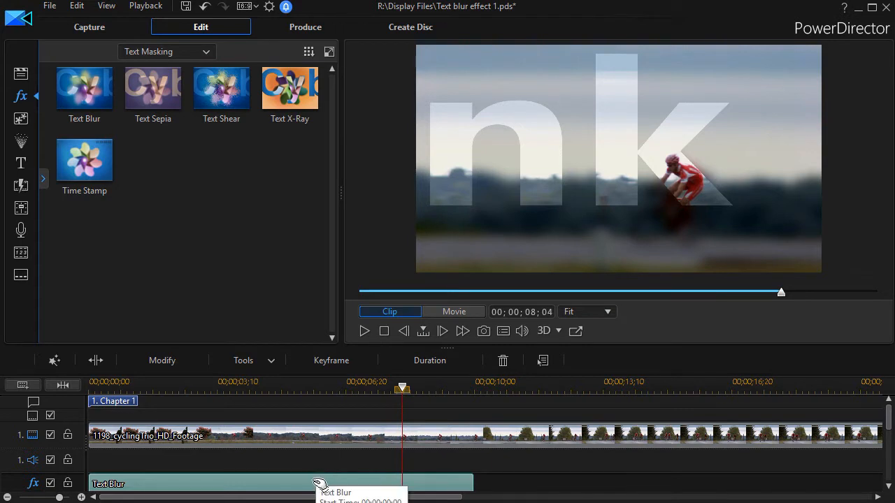
mouse_move(347, 464)
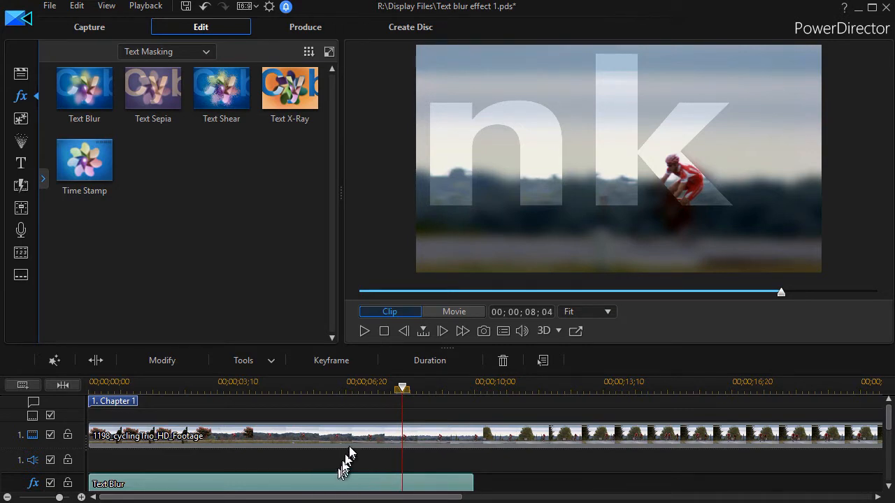
mouse_move(305, 436)
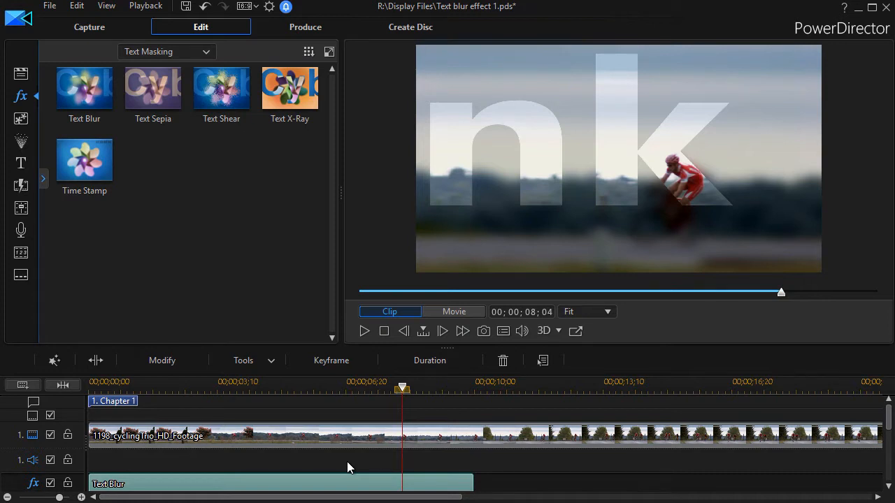
mouse_move(263, 485)
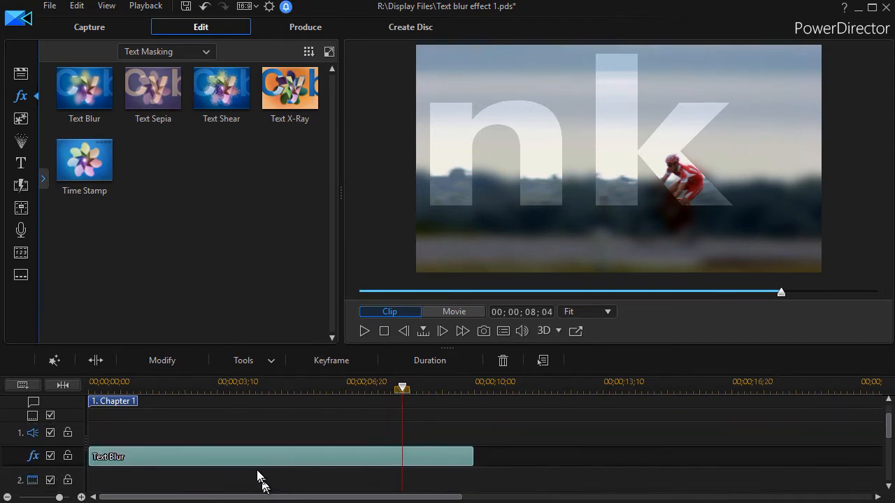
Show the Text Blur effect's settings panel widened to reveal Scroll Left1, contrast 35 and degree 20.
click(162, 361)
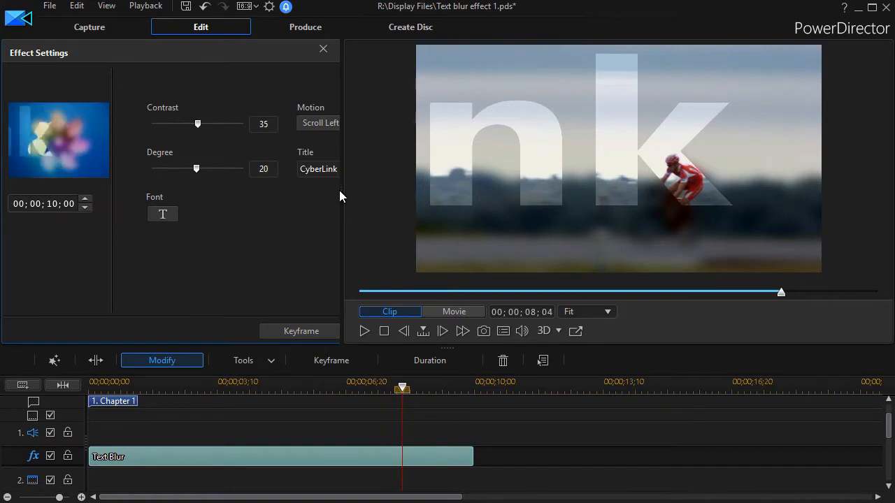
drag(343, 198, 394, 199)
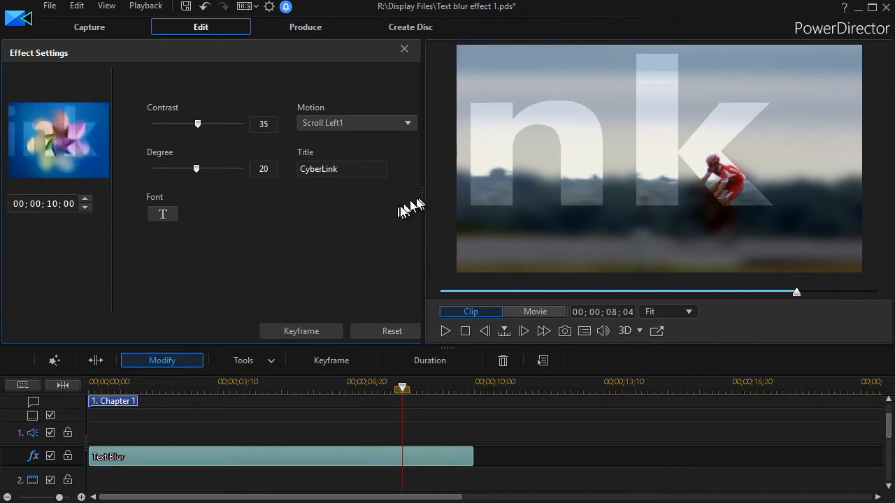
mouse_move(255, 251)
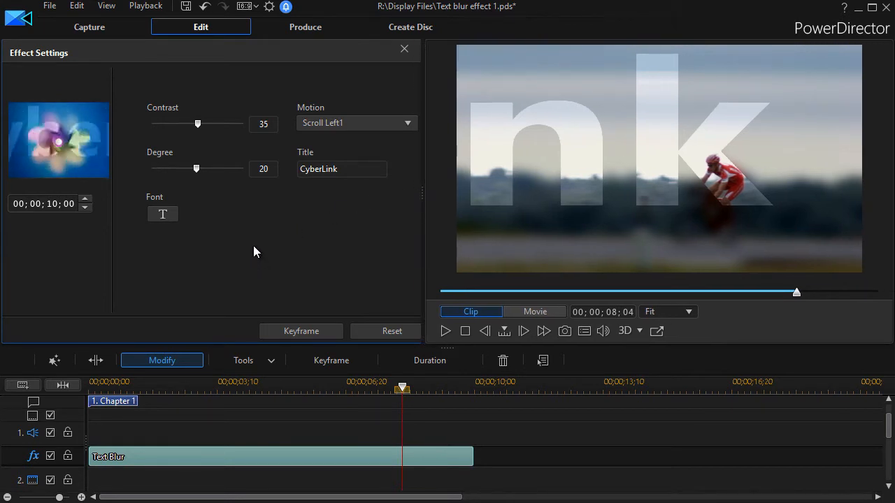
mouse_move(271, 285)
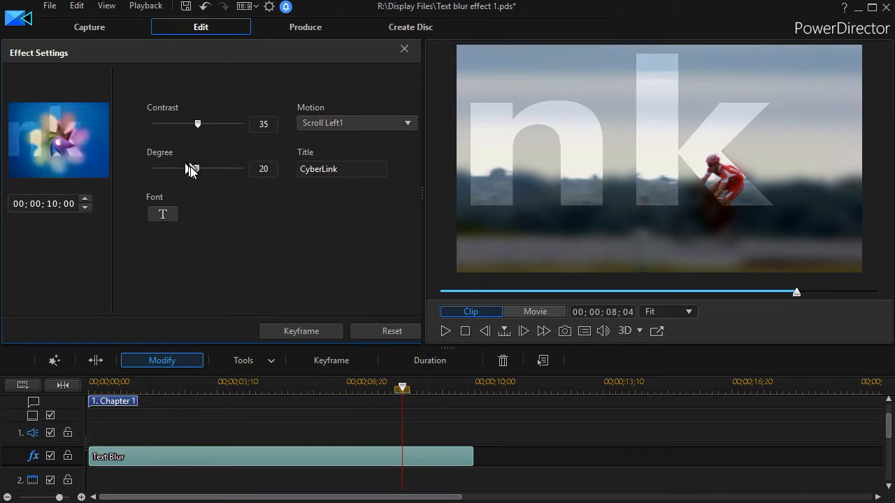
mouse_move(197, 168)
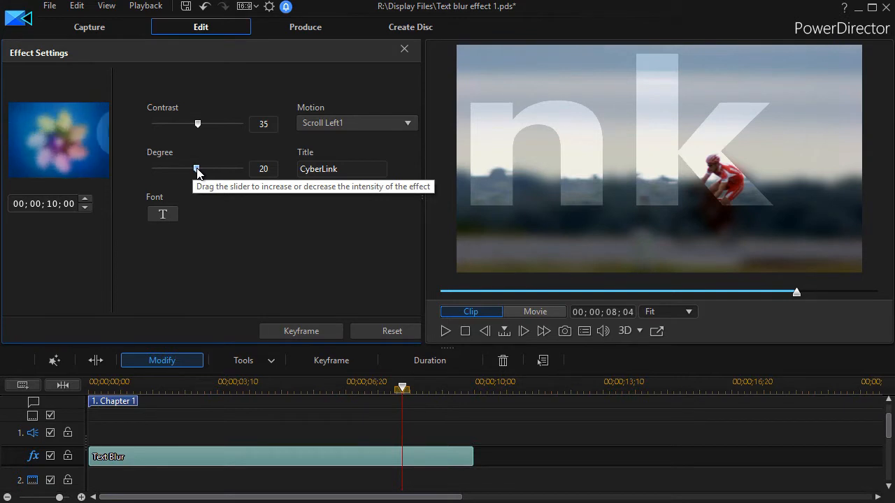
Try the blur Degree at 40 and 1, then leave it at 22.
drag(198, 168, 243, 168)
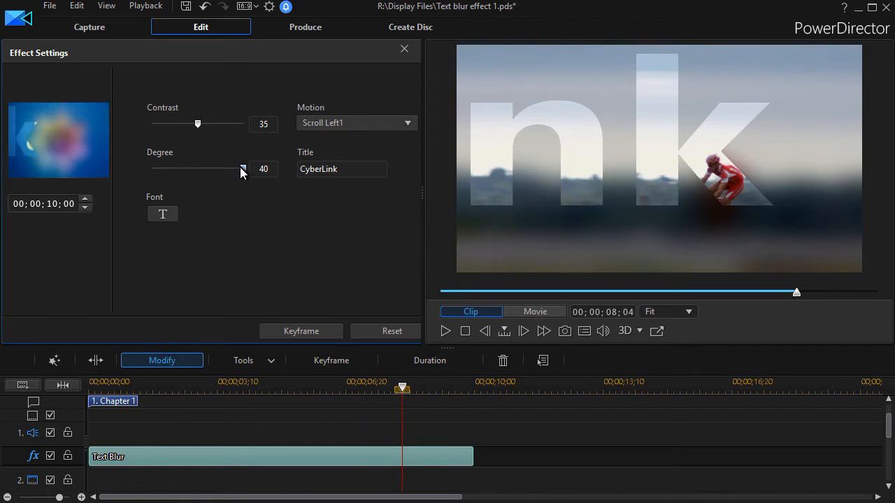
drag(243, 167, 151, 168)
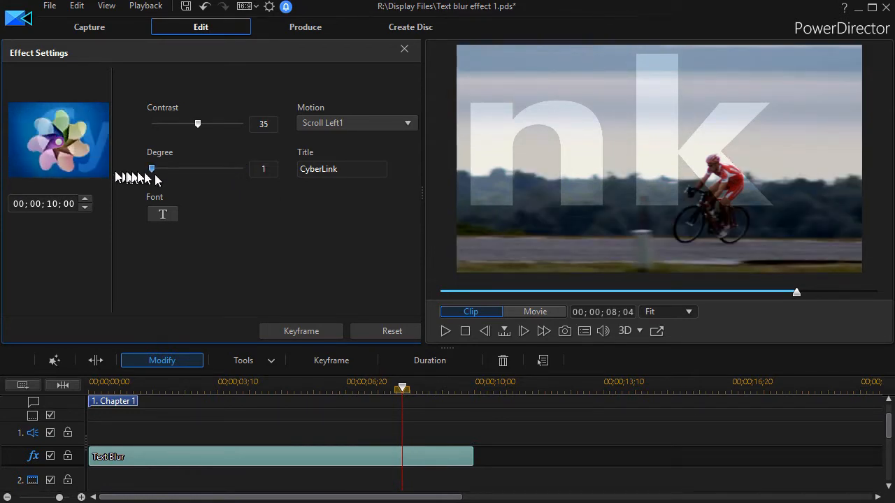
drag(151, 168, 201, 168)
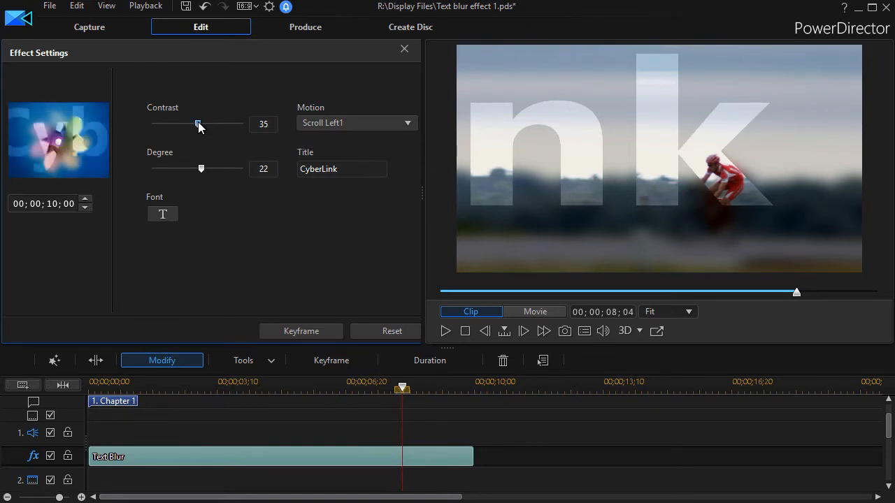
Try the Contrast at 68, 70, 0 and 37, then leave it at 26.
drag(198, 123, 240, 123)
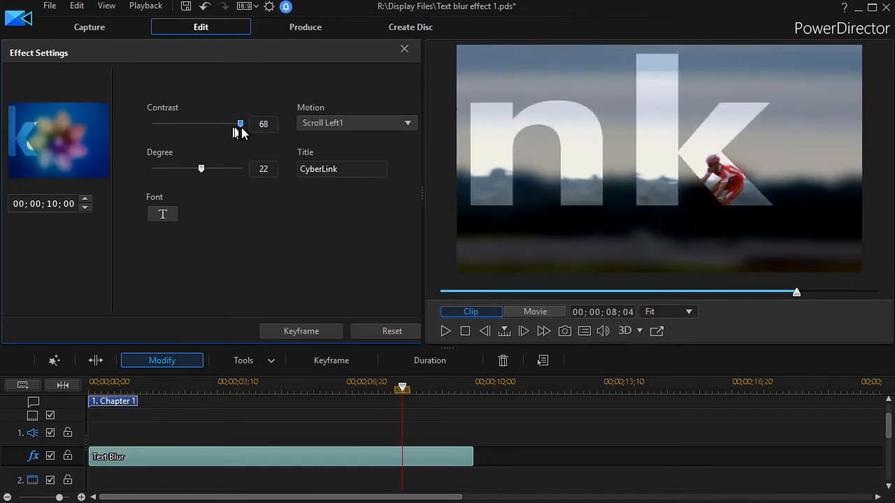
drag(240, 123, 243, 123)
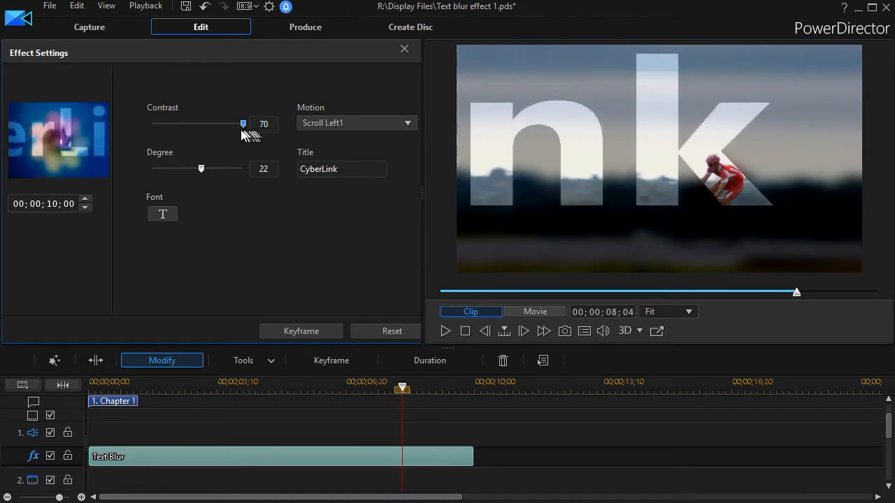
drag(243, 123, 151, 123)
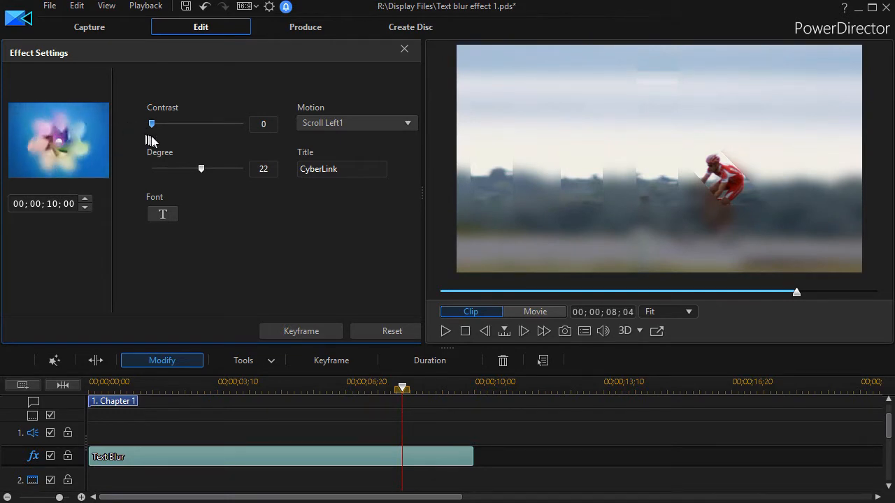
drag(151, 123, 200, 123)
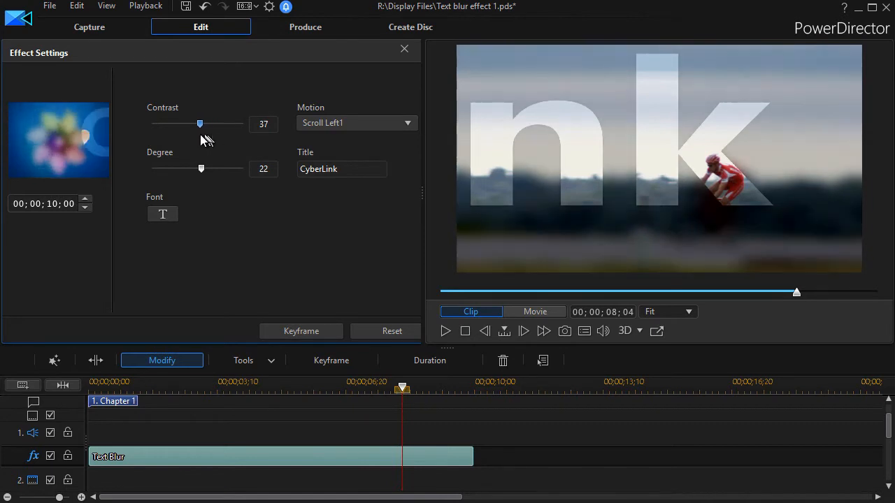
drag(199, 123, 185, 123)
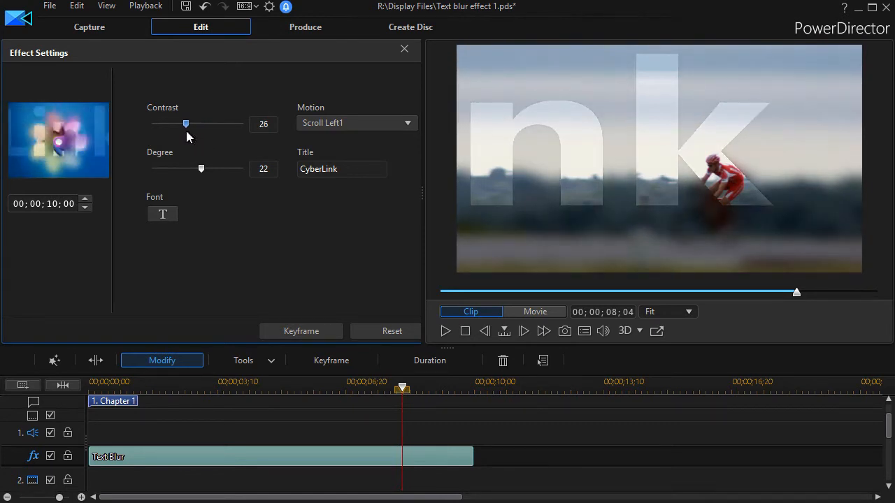
Replace the CyberLink title with 'look here' and scrub the preview to check it.
click(341, 168)
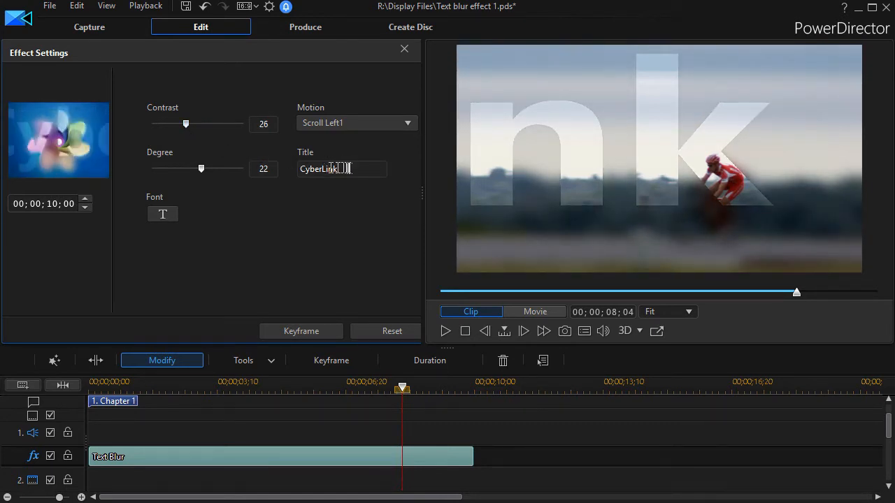
double_click(325, 168)
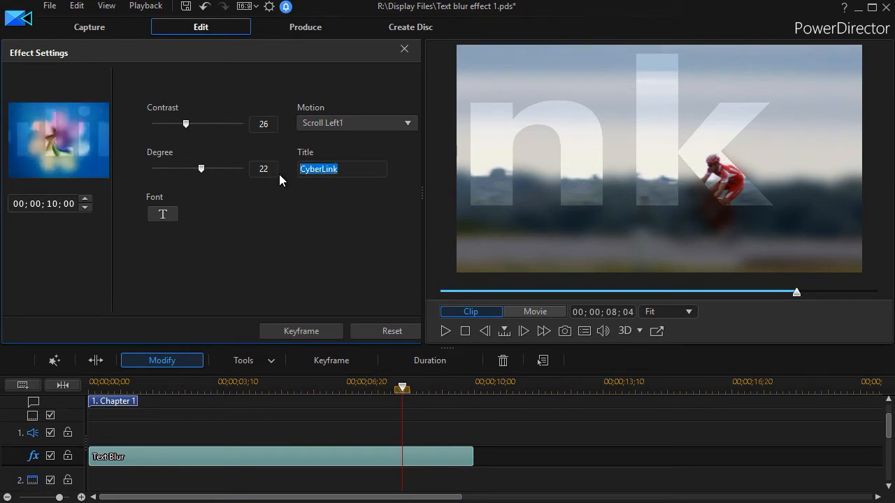
text(look here)
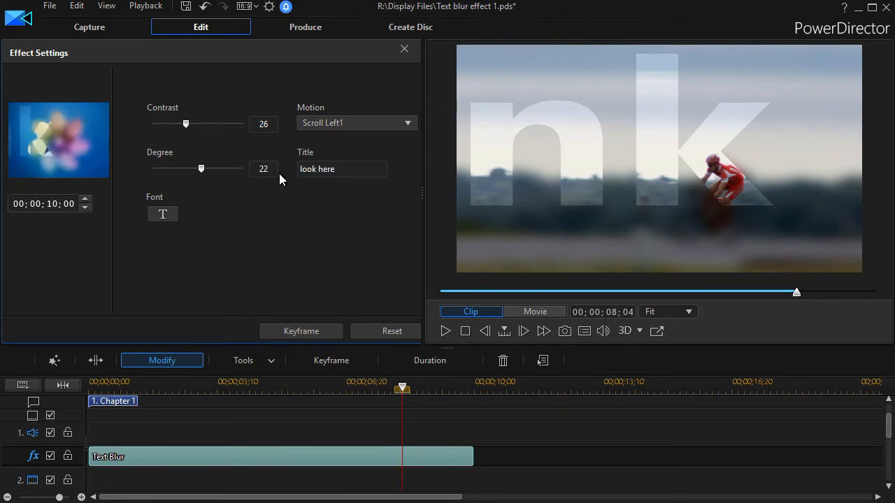
drag(403, 388, 364, 389)
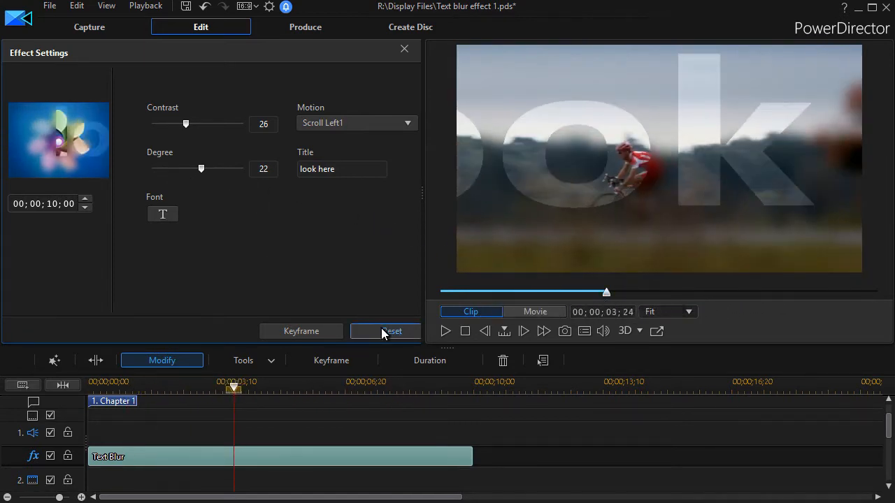
Reset the Text Blur effect to defaults: CyberLink title, contrast 35, degree 20.
click(384, 330)
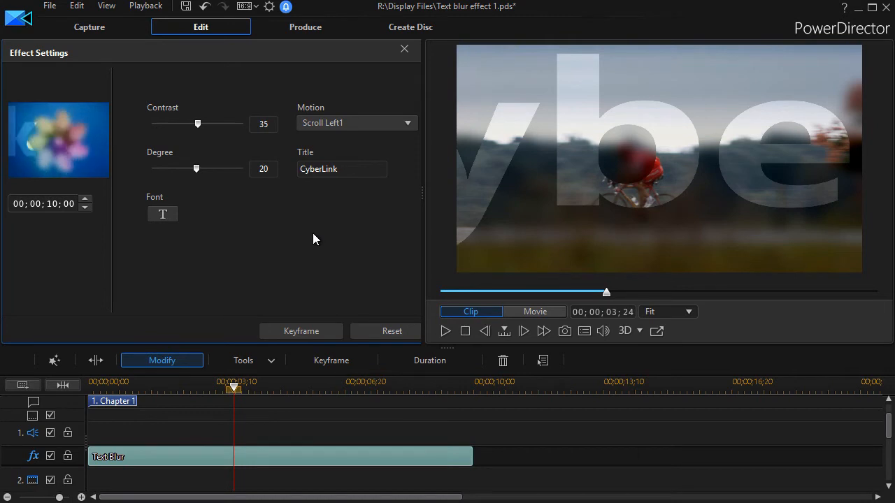
mouse_move(398, 269)
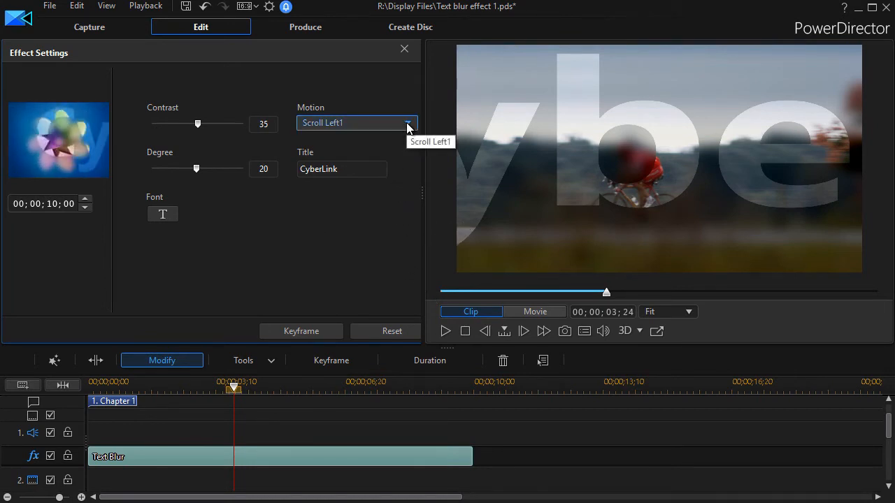
click(408, 123)
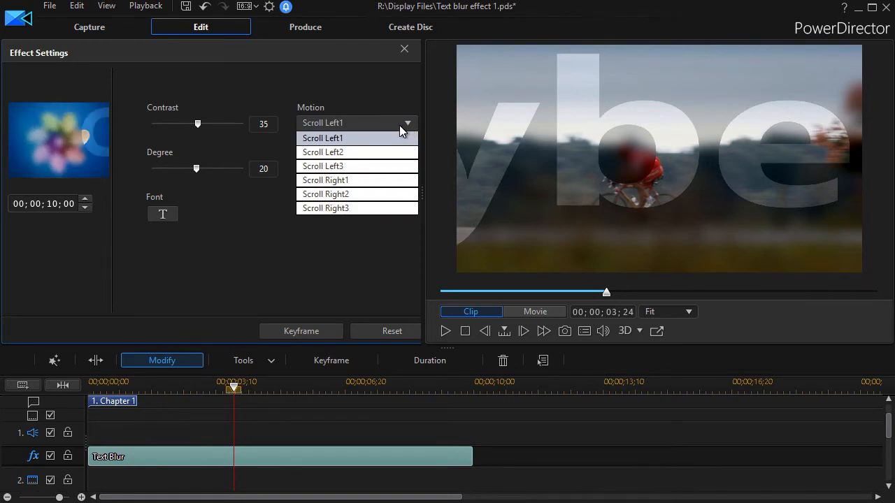
mouse_move(343, 138)
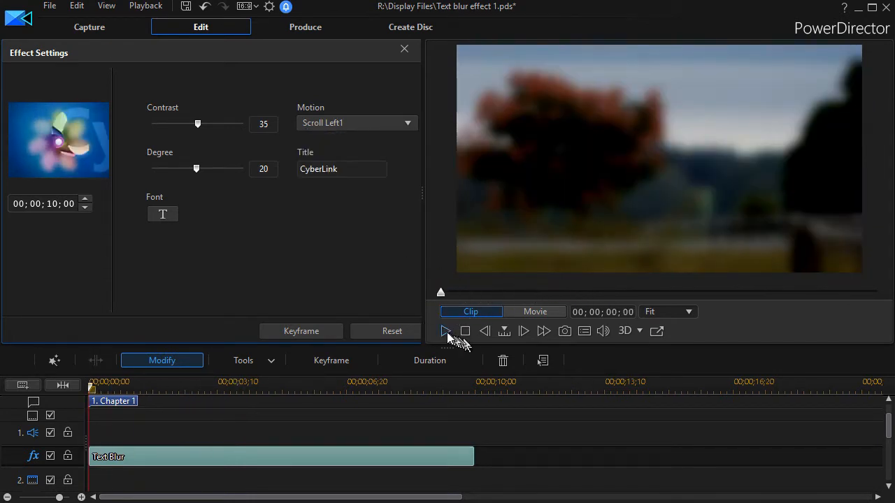
click(445, 330)
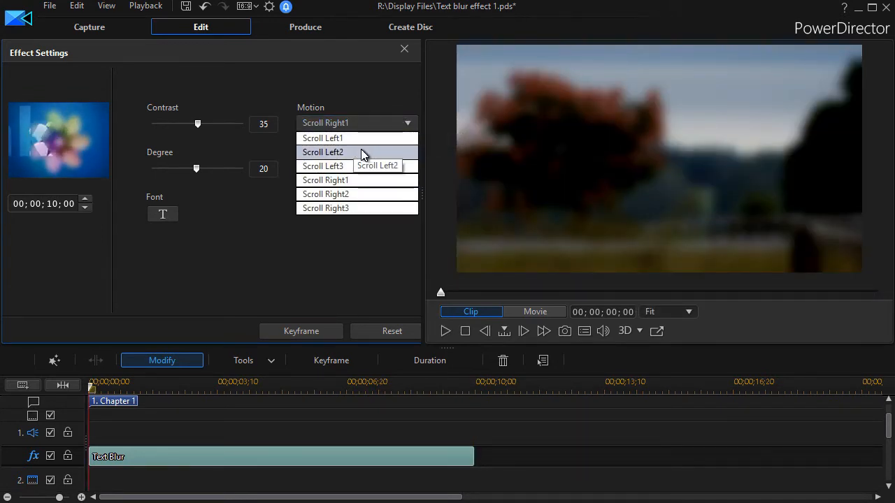
click(322, 151)
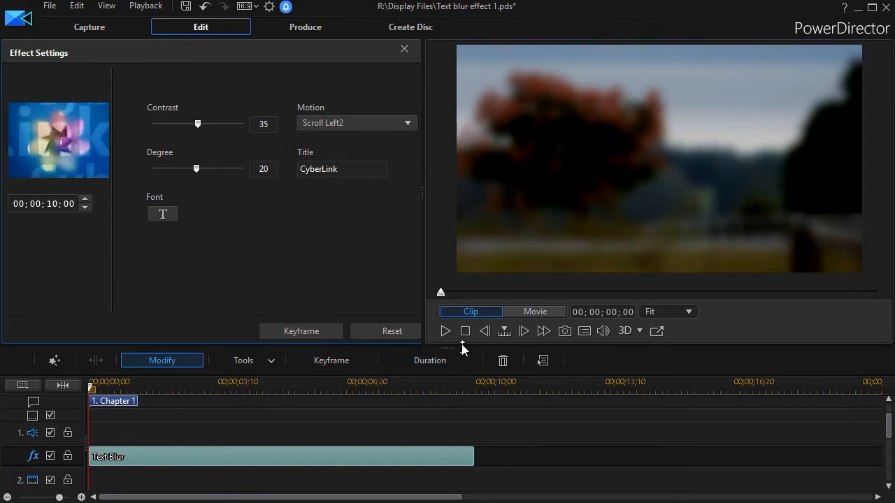
click(445, 330)
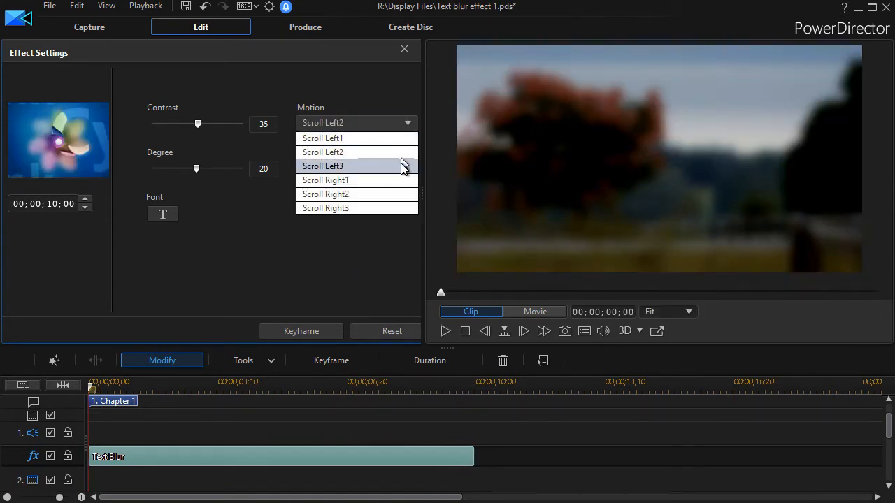
click(322, 165)
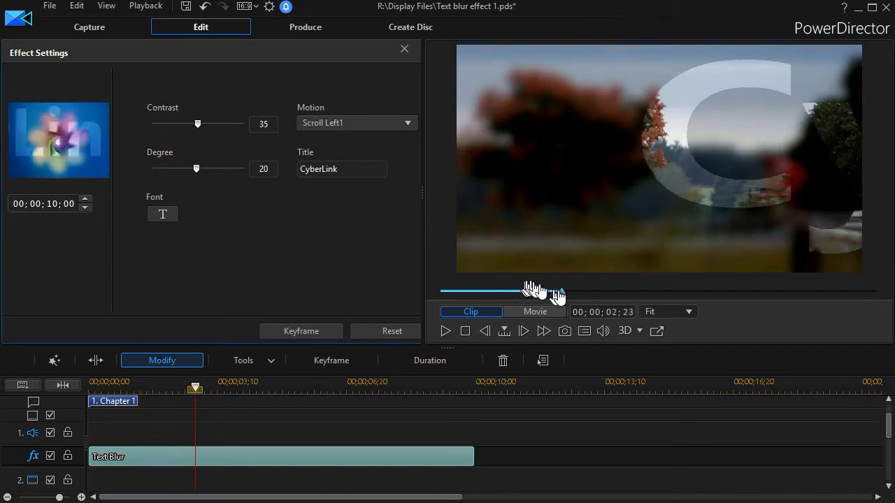
drag(534, 292, 570, 292)
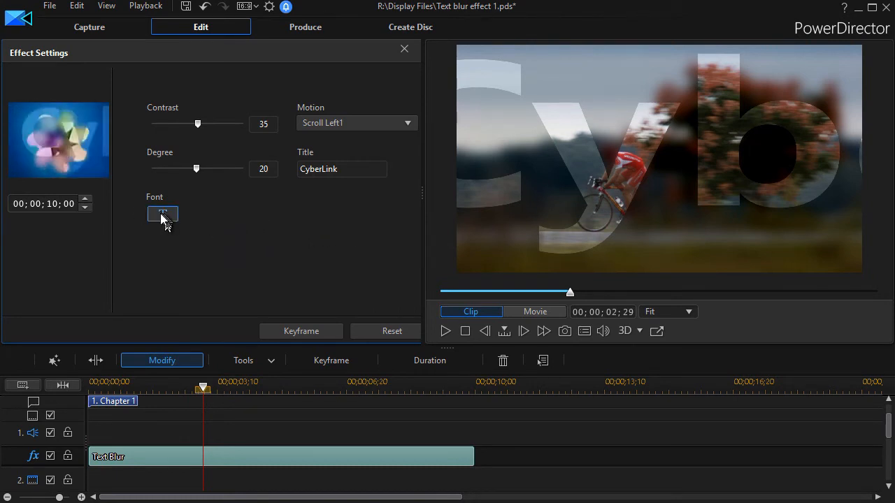
Set the title font to Oranda Cn BT bold at size 120 and confirm.
click(162, 215)
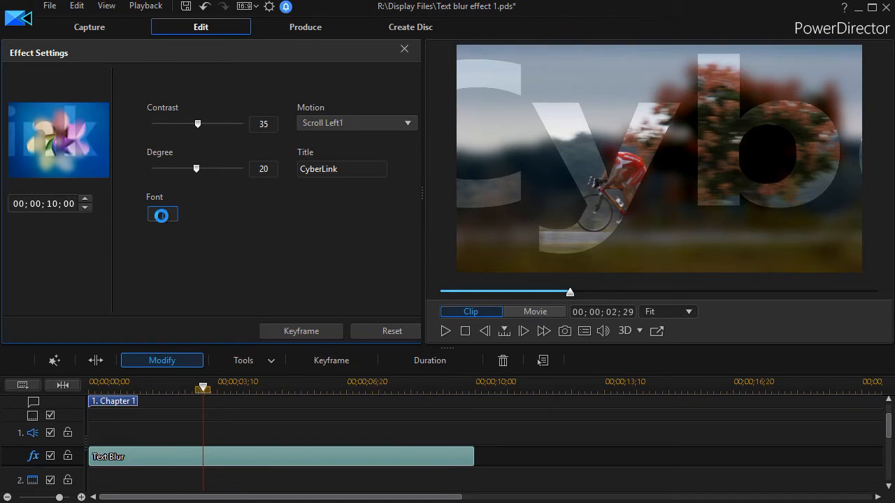
click(162, 215)
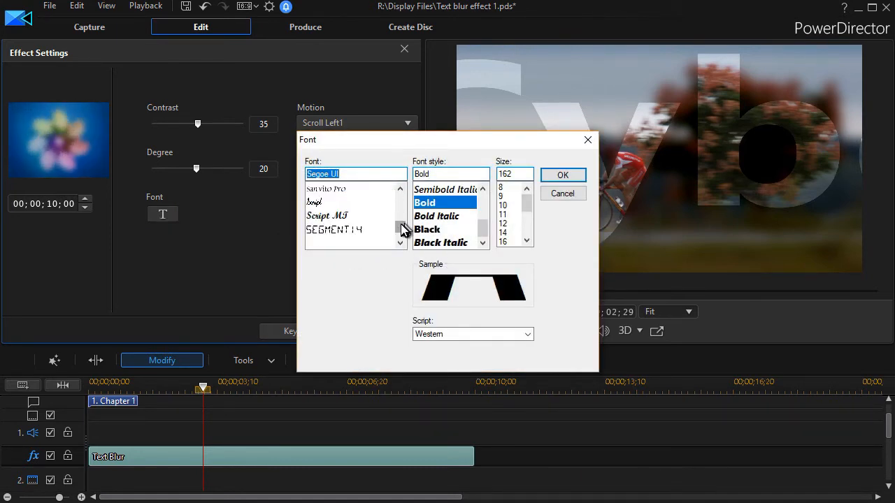
click(400, 243)
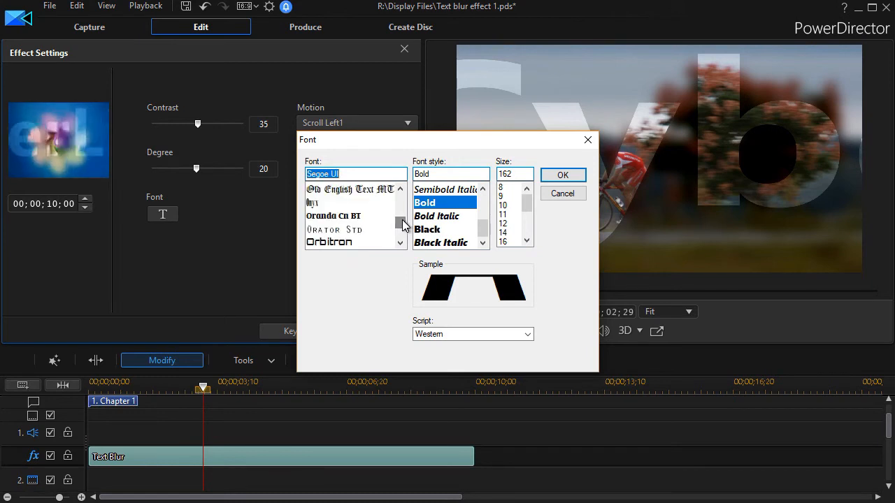
click(333, 215)
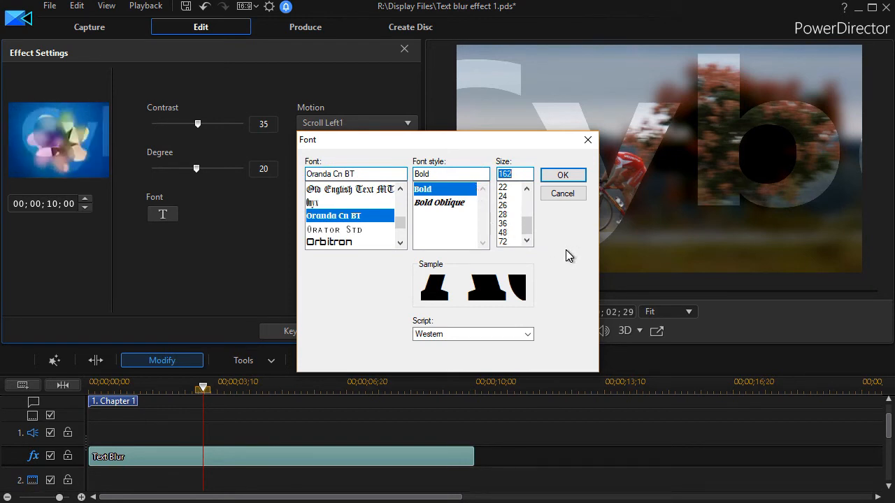
text(120)
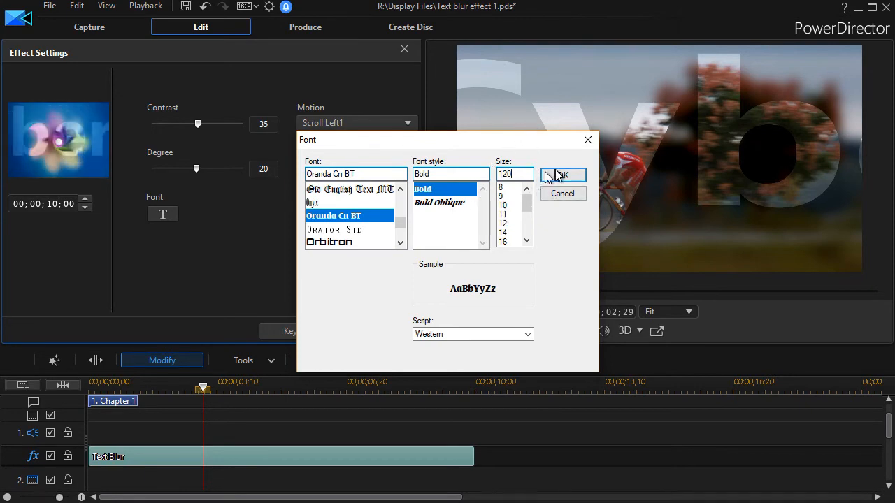
click(562, 175)
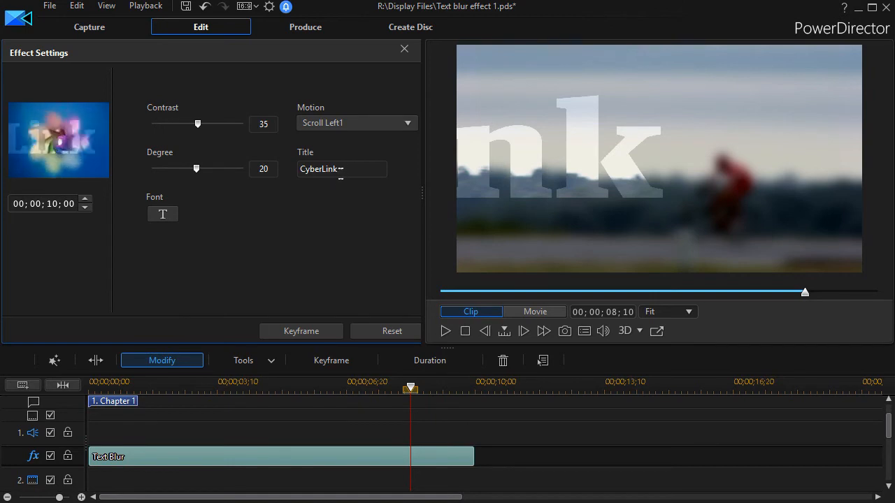
Replace the title with 'this is a man on a bike on a road' and preview it briefly.
triple_click(341, 169)
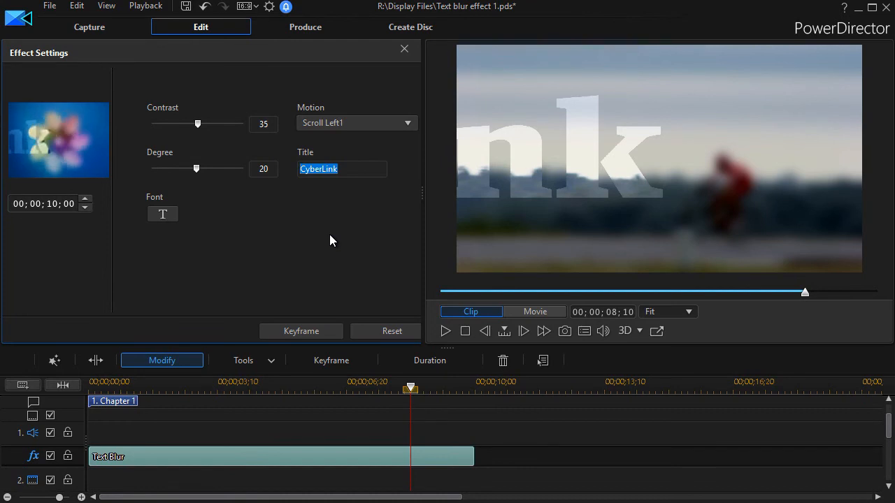
text(th)
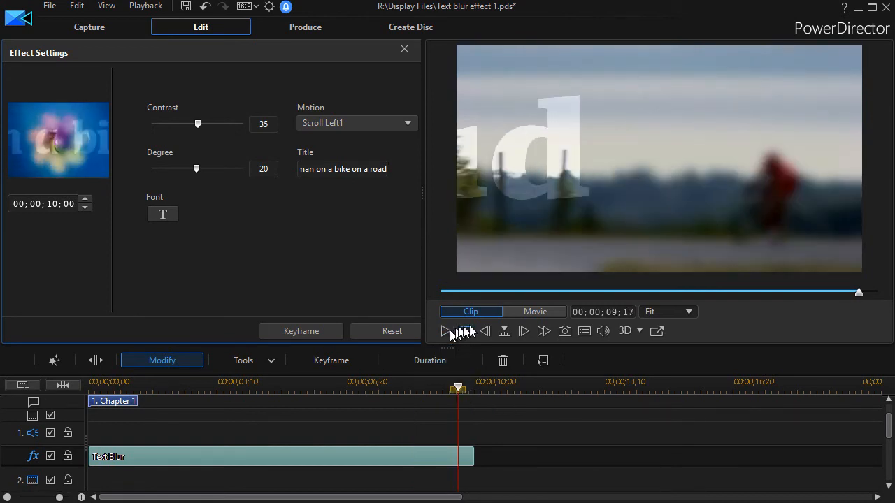
click(445, 330)
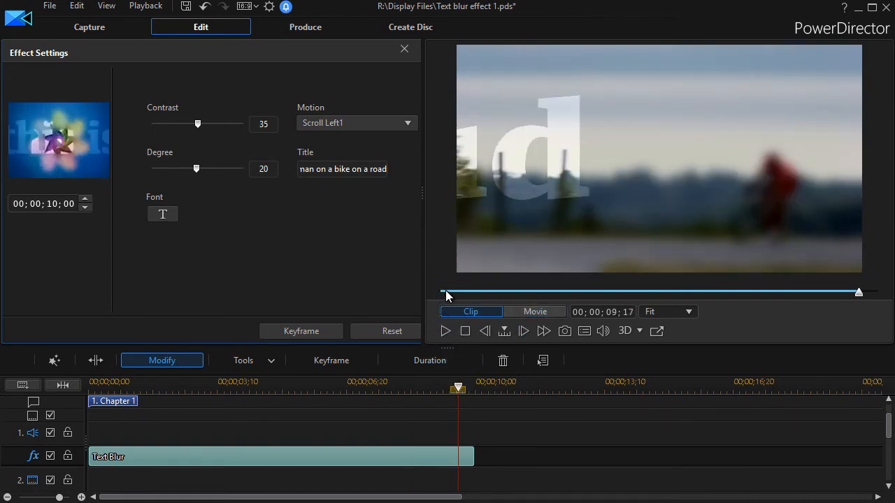
click(445, 330)
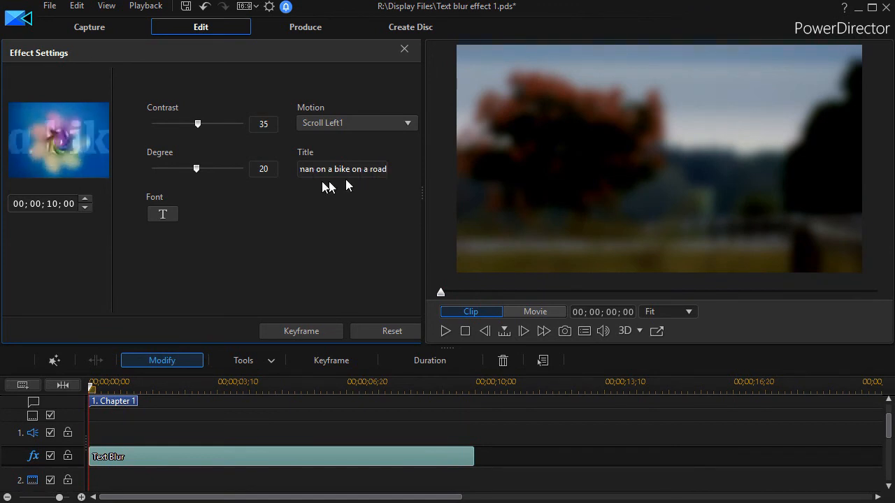
mouse_move(155, 461)
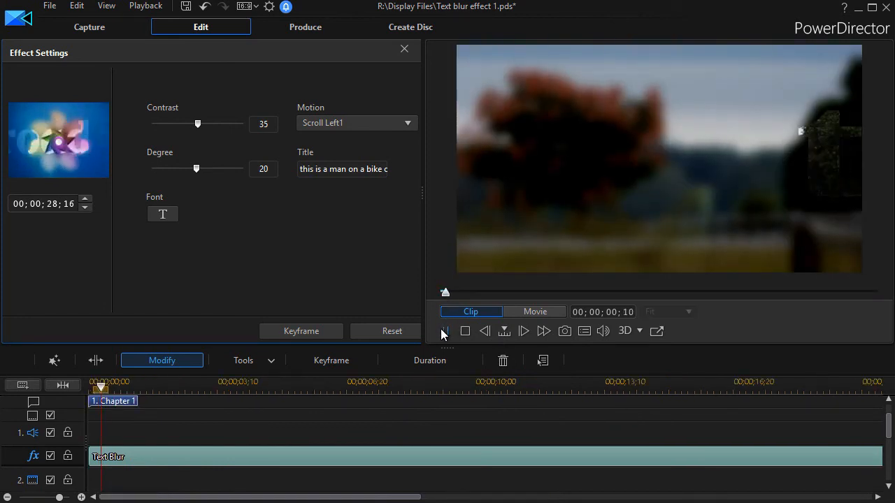
Play the 28;16-long effect and scrub through the sentence scrolling over the cycling footage.
click(444, 330)
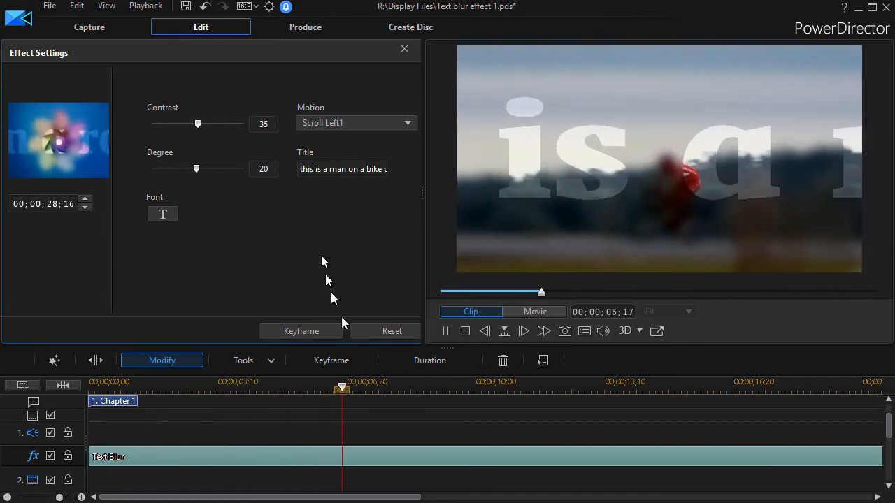
drag(341, 389, 421, 389)
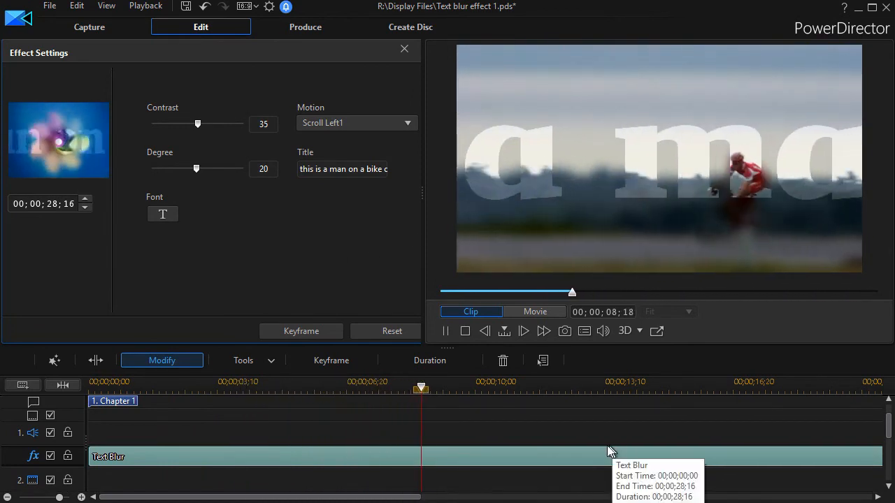